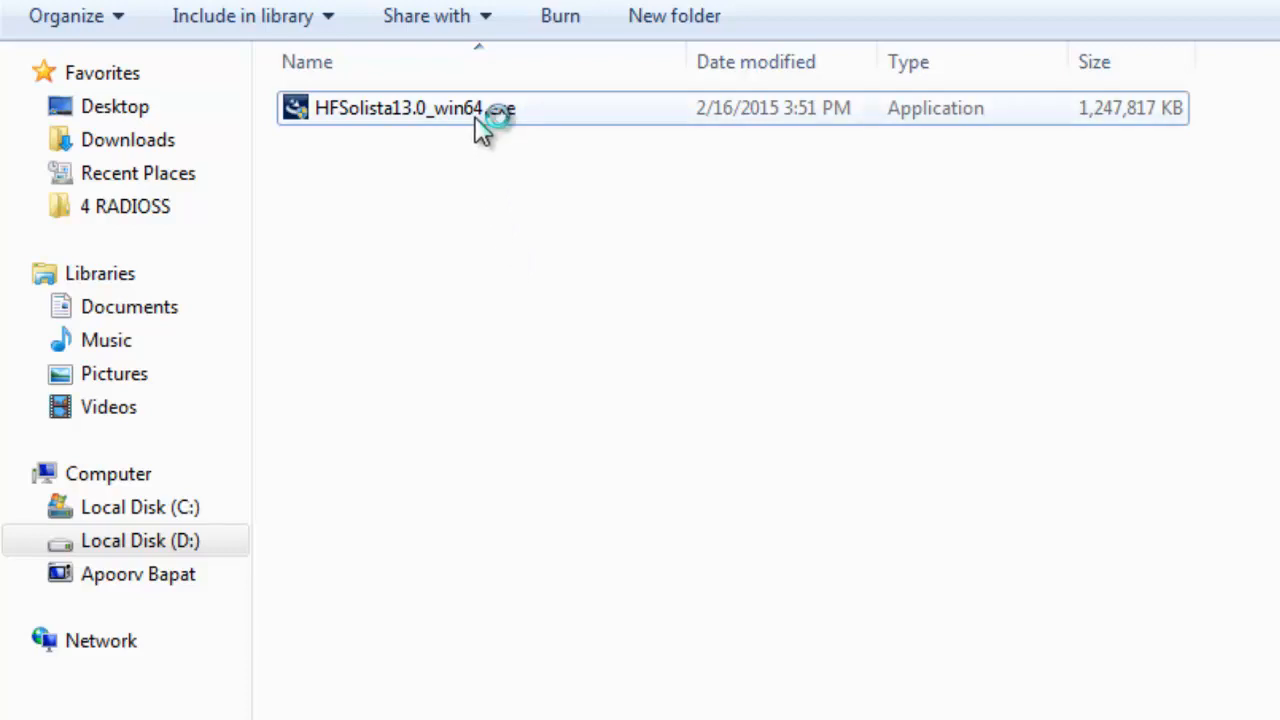
Step: Select the HFSolista13.0_win64.exe installer file in the HyperForm Solista setup folder on drive D
click(436, 108)
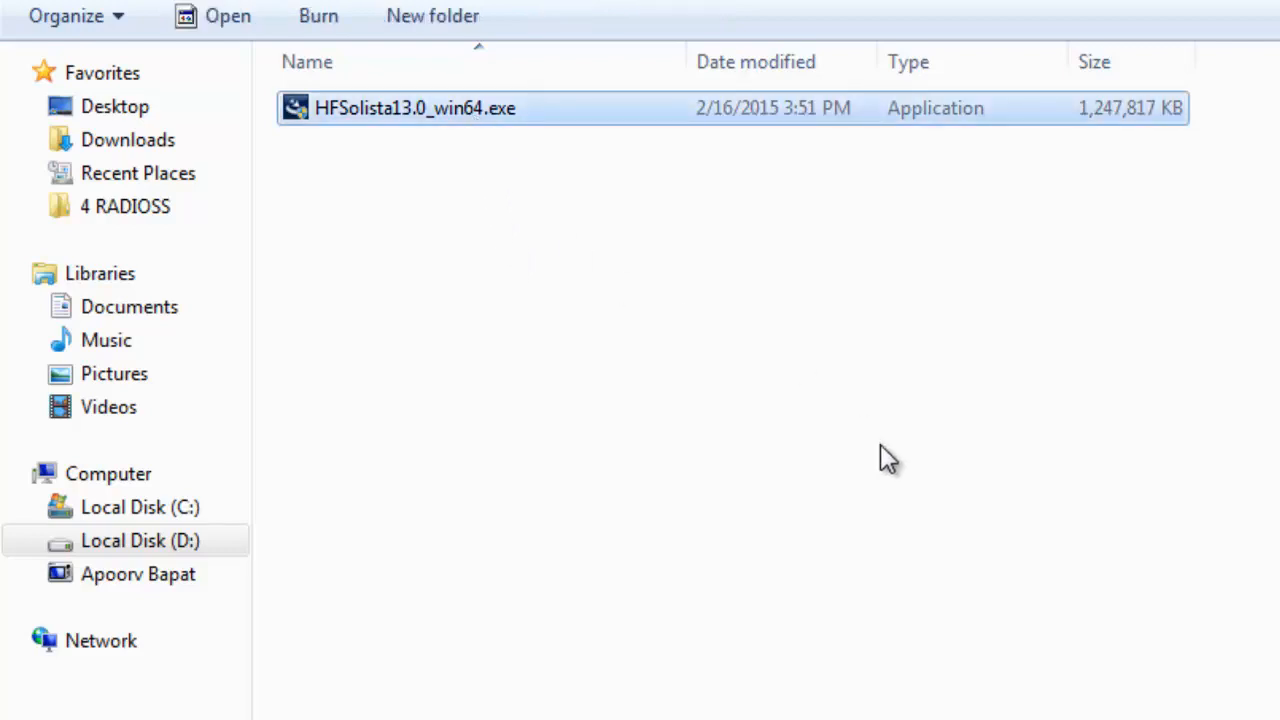
mouse_move(1028, 16)
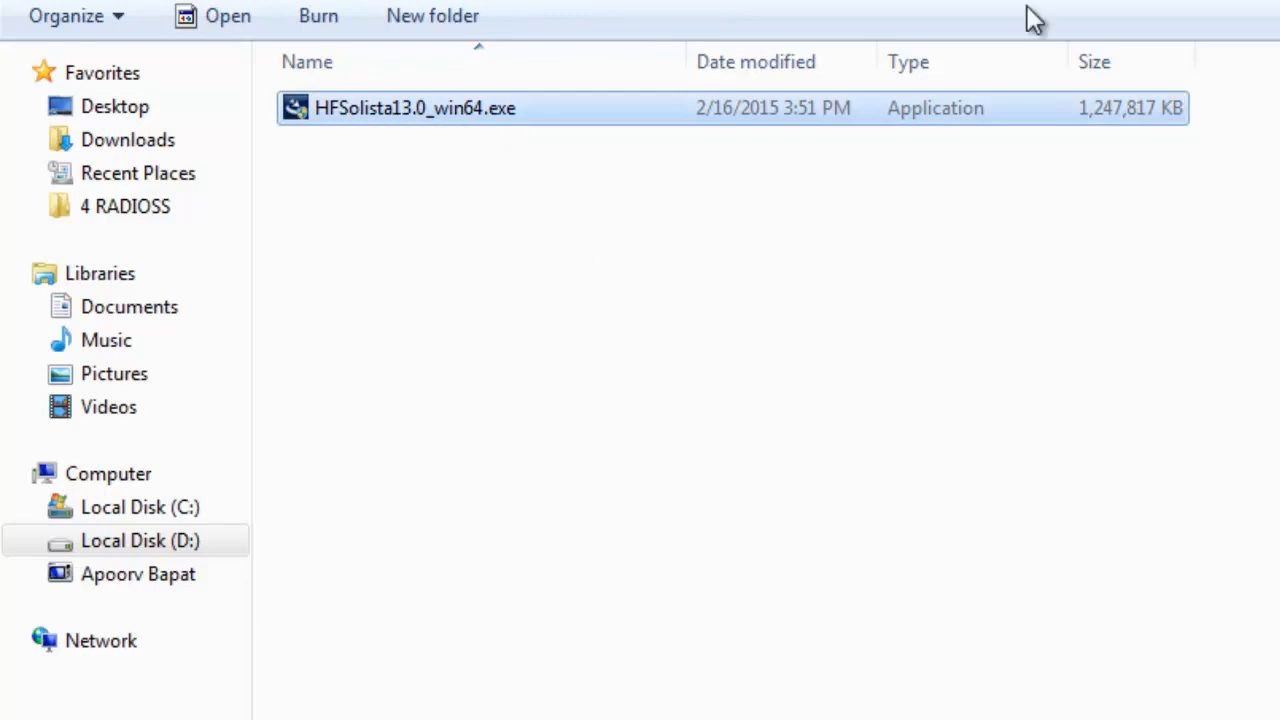
mouse_move(1072, 136)
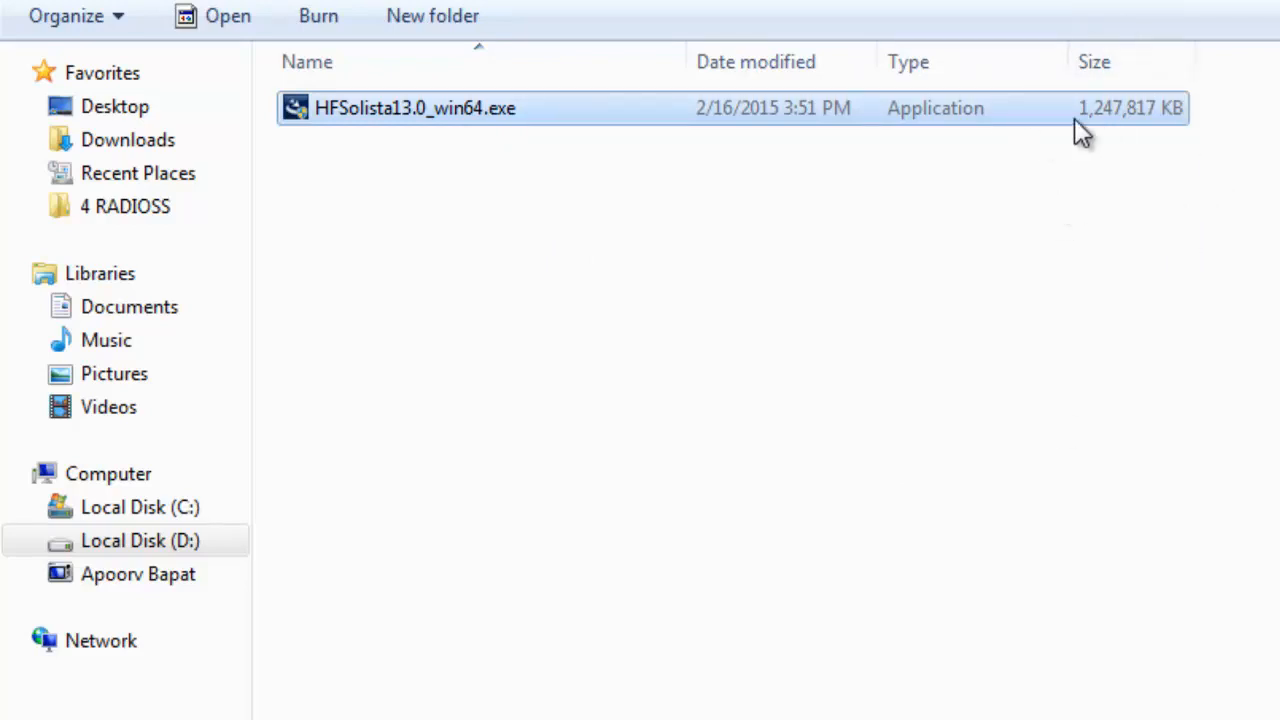
mouse_move(1148, 150)
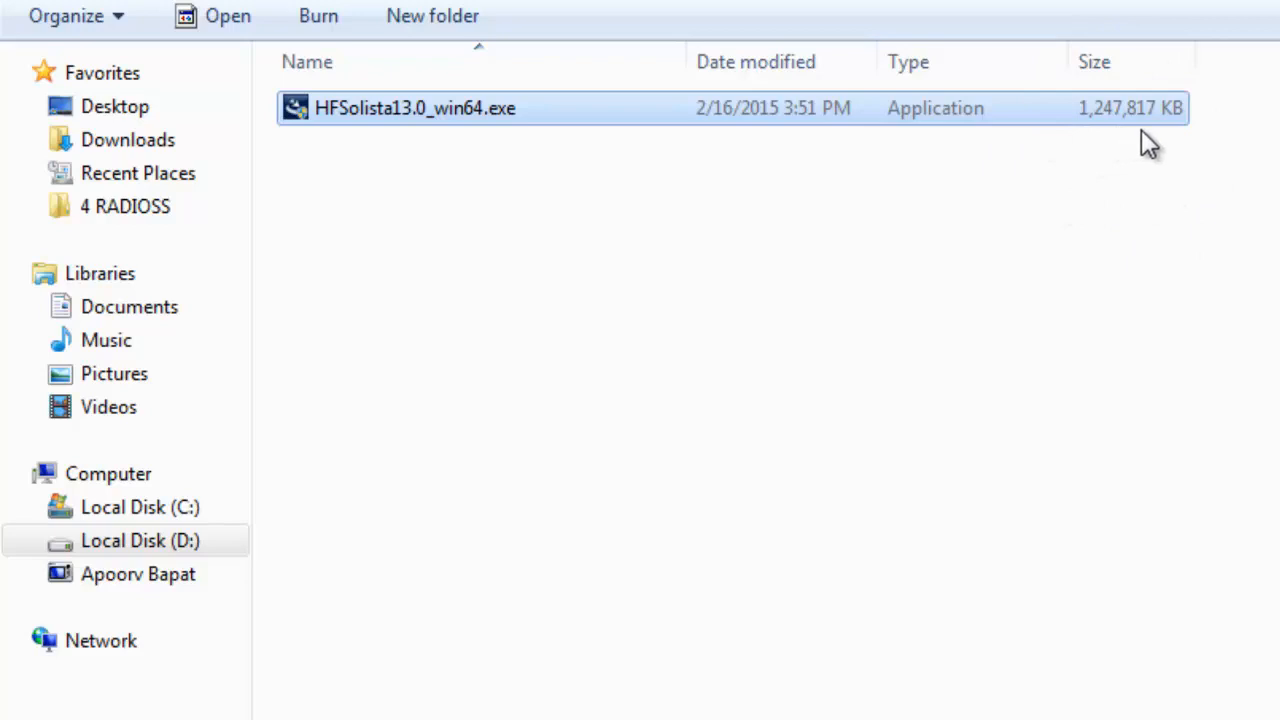
mouse_move(408, 120)
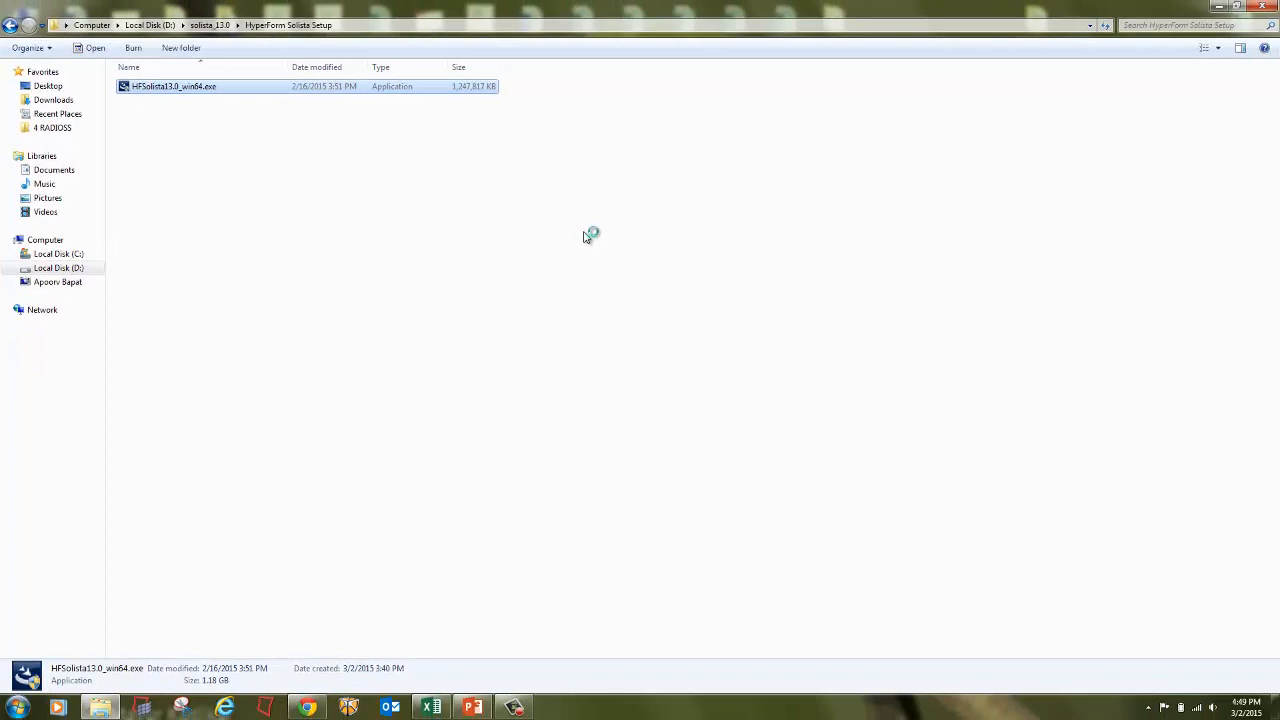
Step: Launch HFSolista13.0_win64.exe so the HyperWorks 13.0 language screen appears with English
double_click(184, 82)
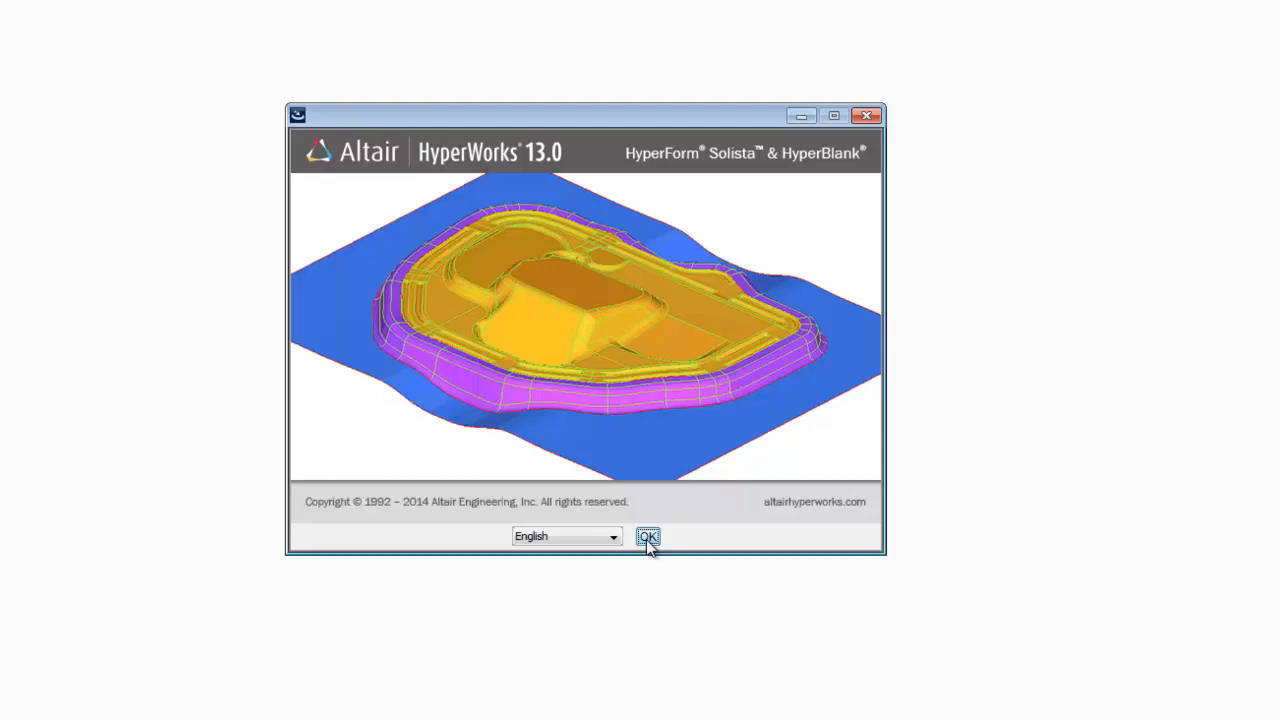
Step: Confirm English, pass Introduction and Copyrights, and keep HyperForm Solista as the installation type
click(646, 536)
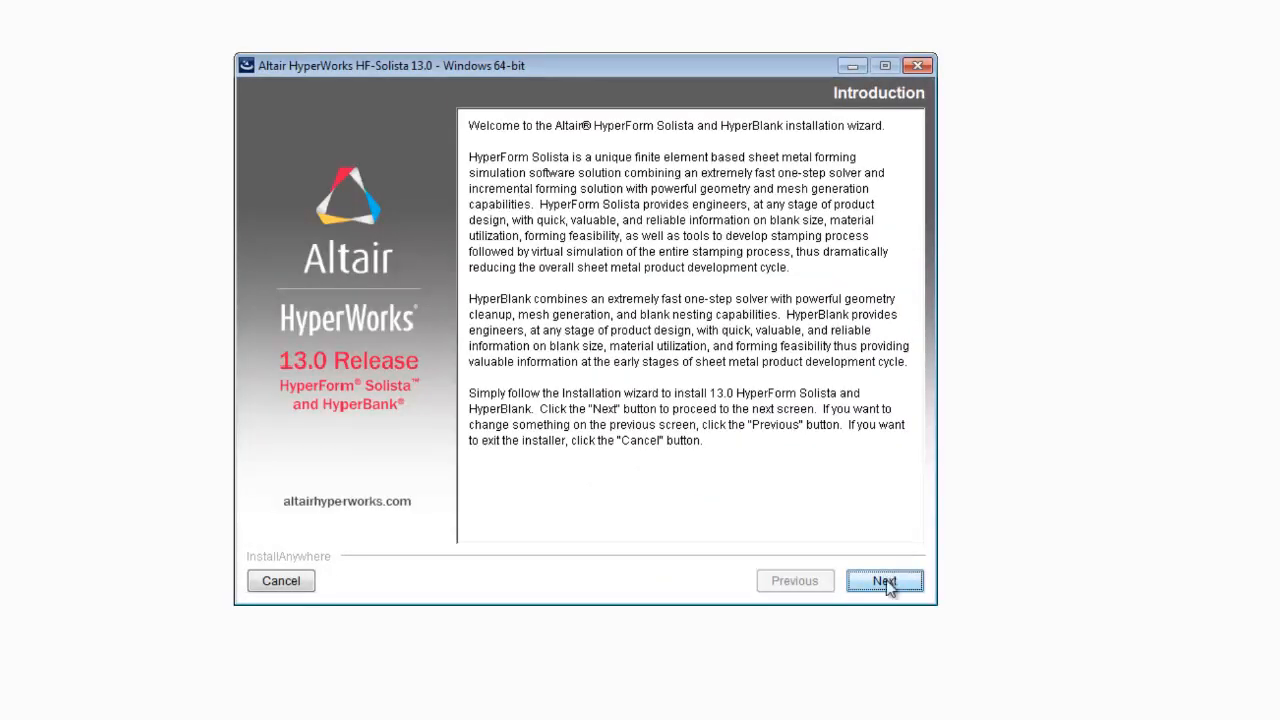
click(886, 580)
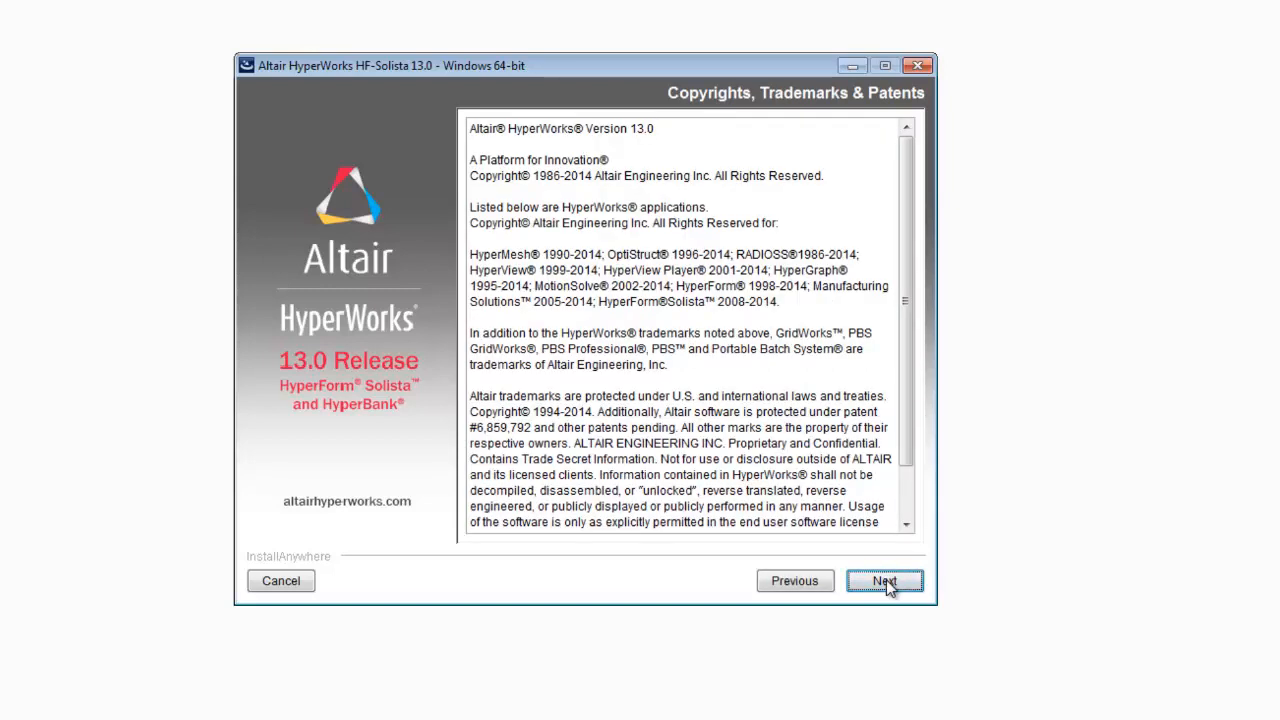
click(882, 580)
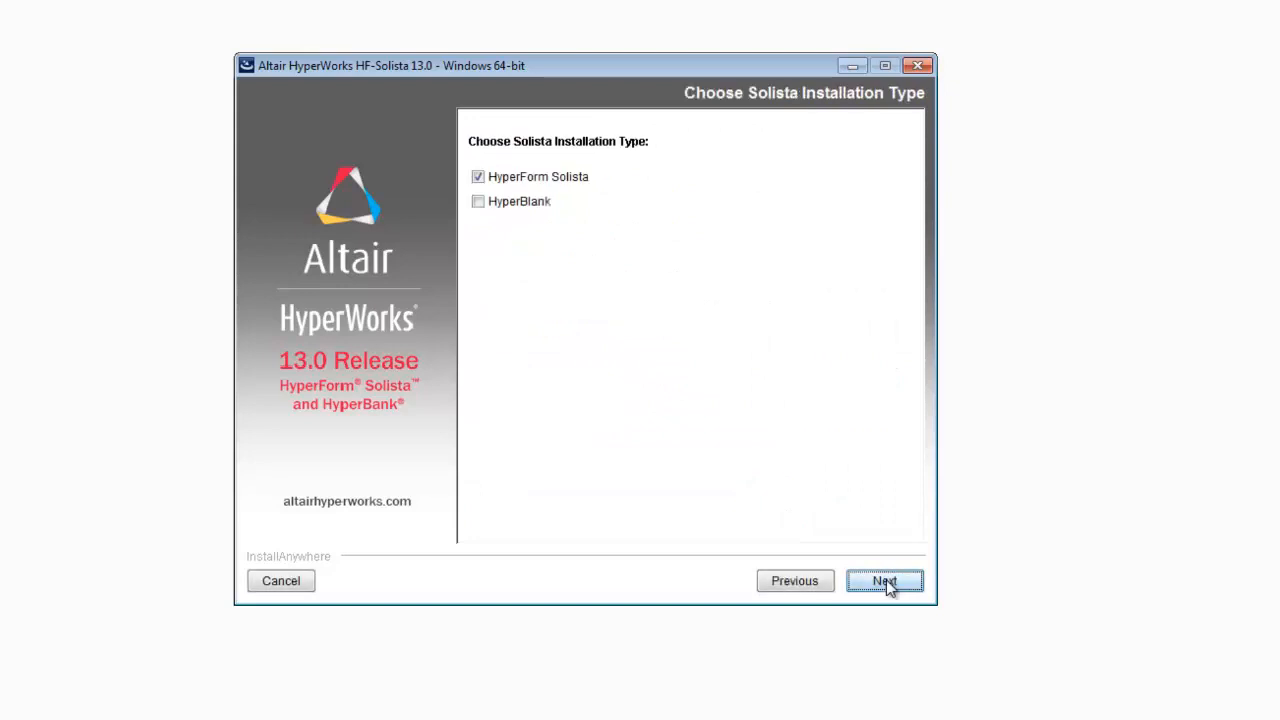
mouse_move(590, 192)
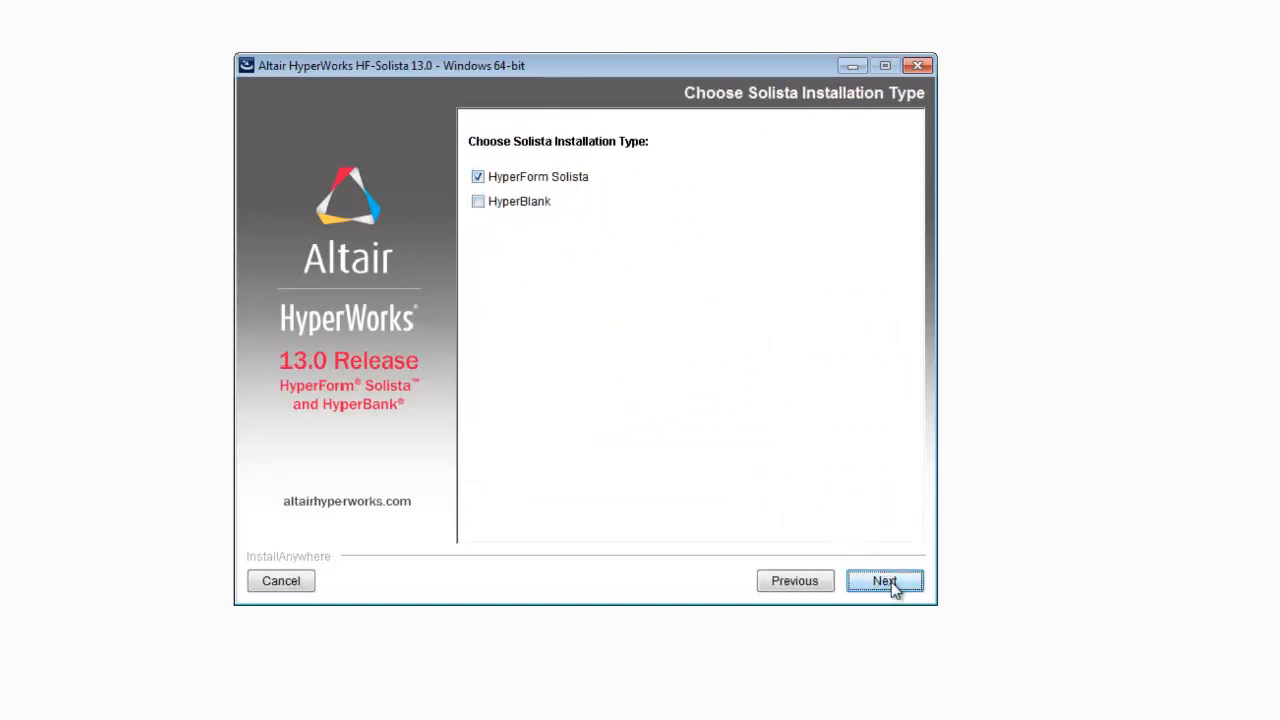
click(886, 580)
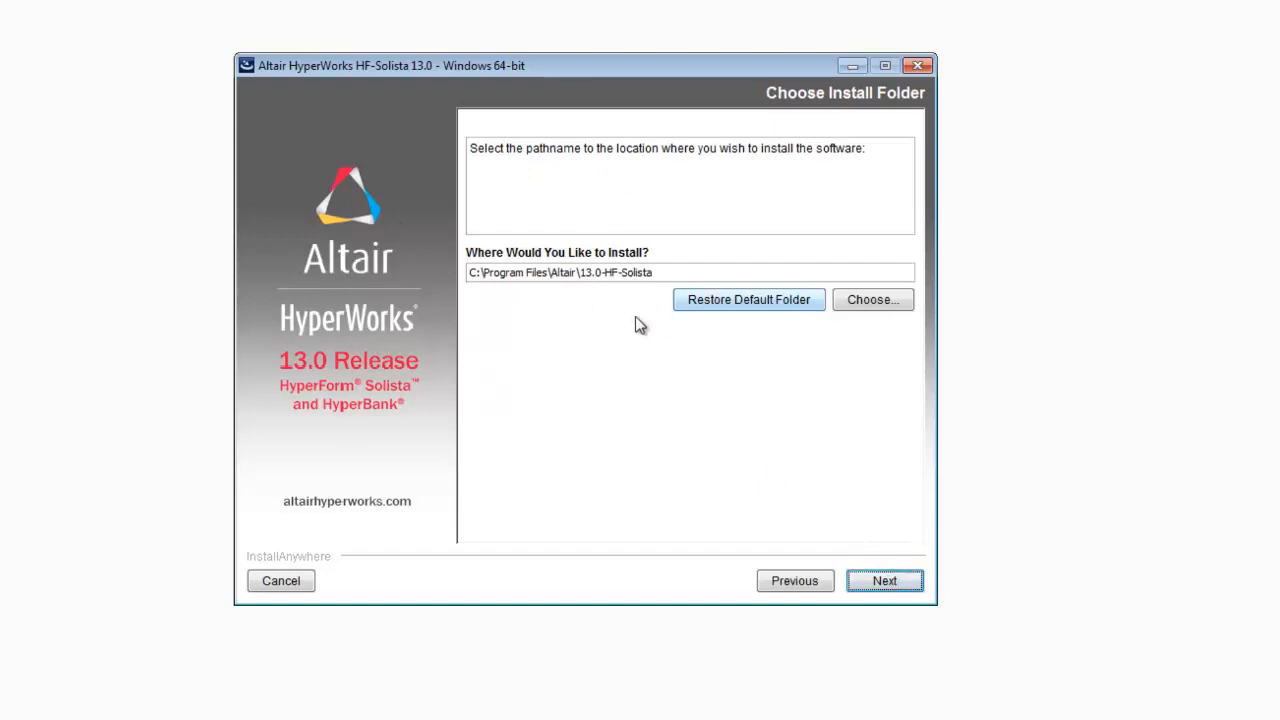
mouse_move(560, 298)
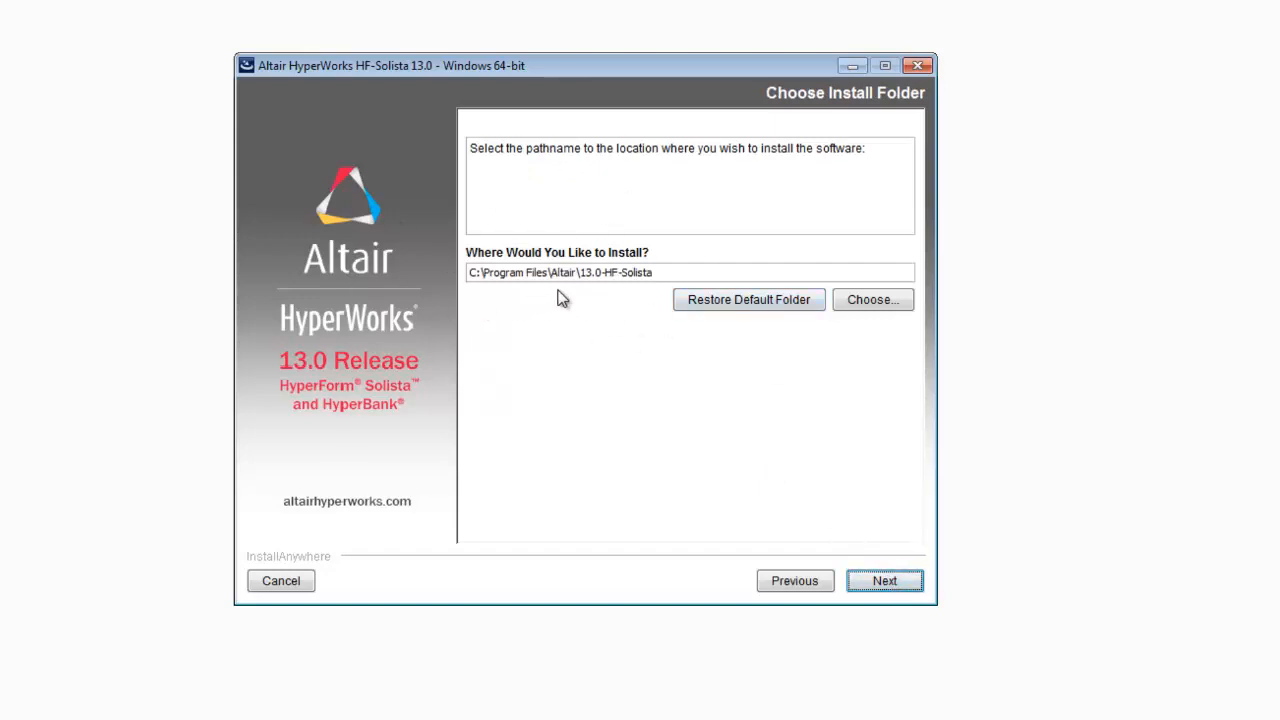
mouse_move(620, 292)
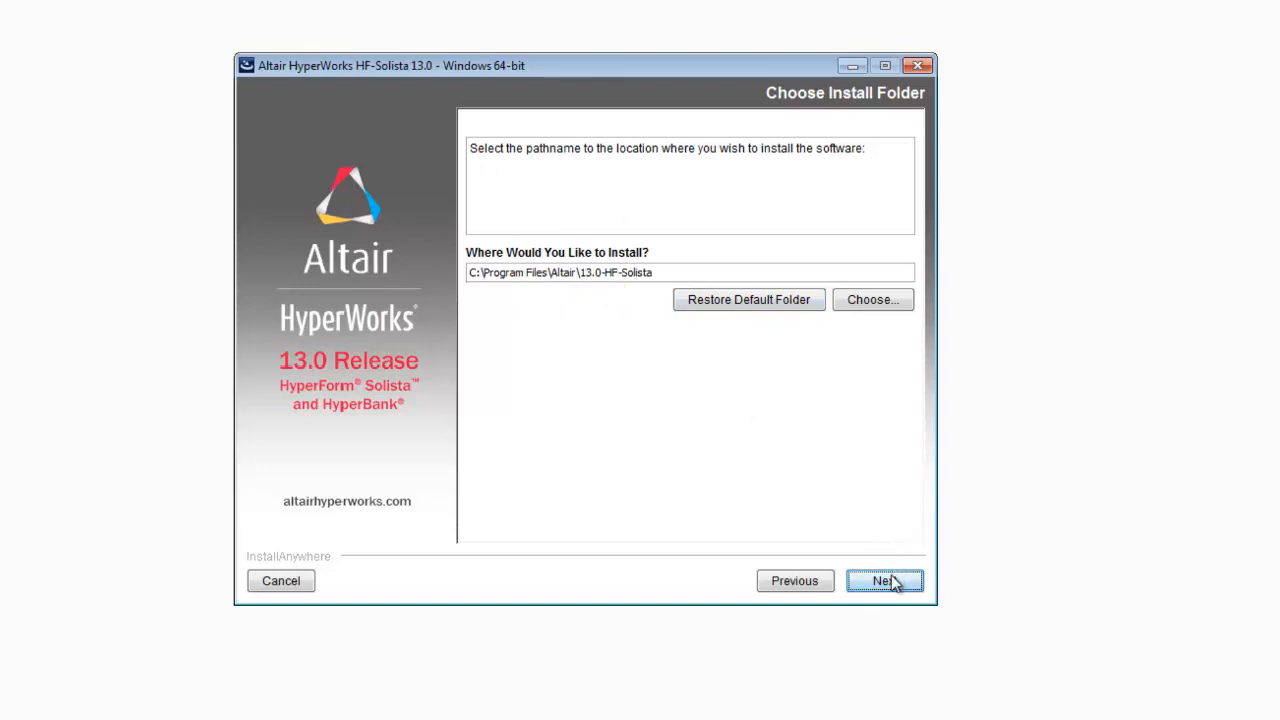
Step: Accept the default install folder and no desktop shortcuts, reaching the Pre-Installation Summary
click(884, 580)
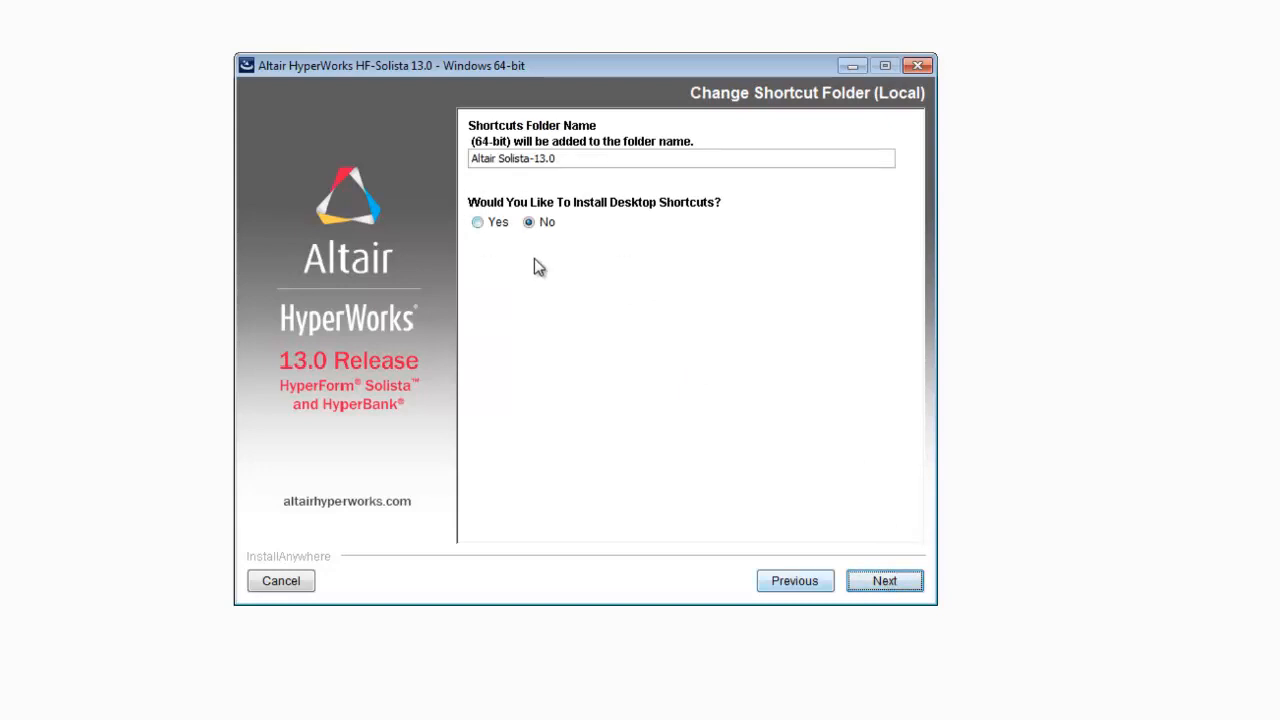
mouse_move(884, 580)
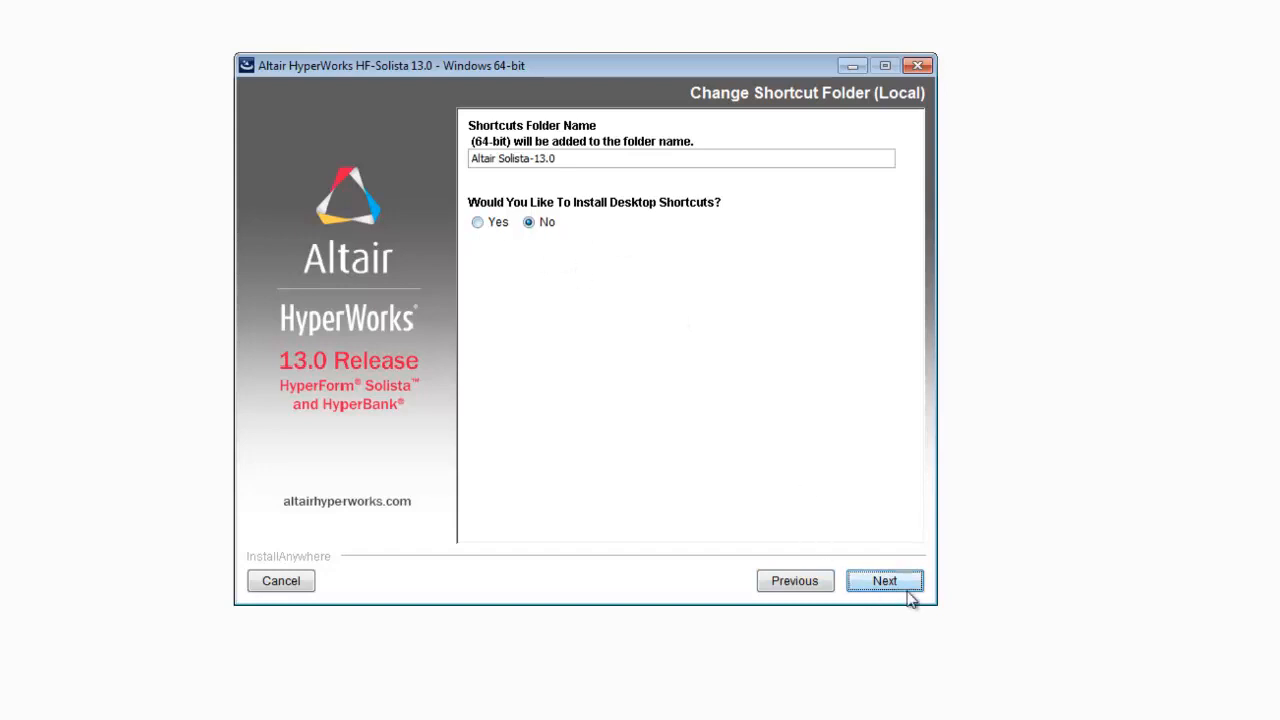
click(884, 580)
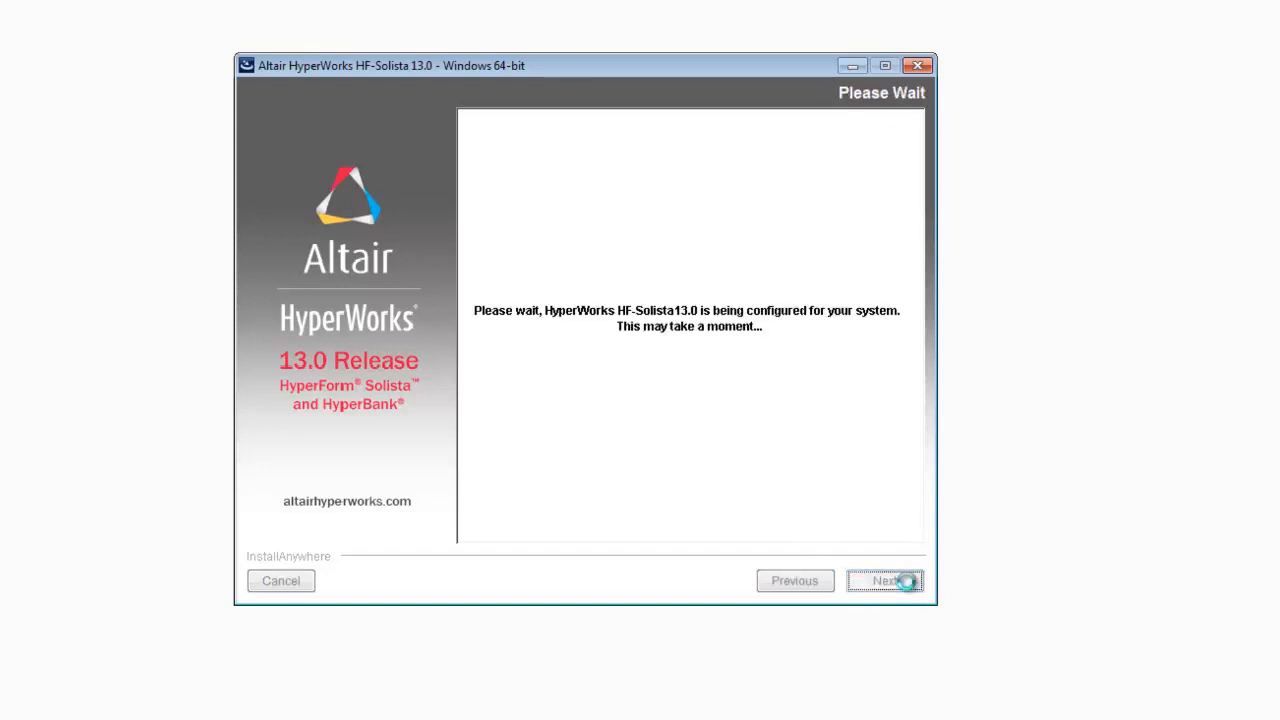
click(888, 580)
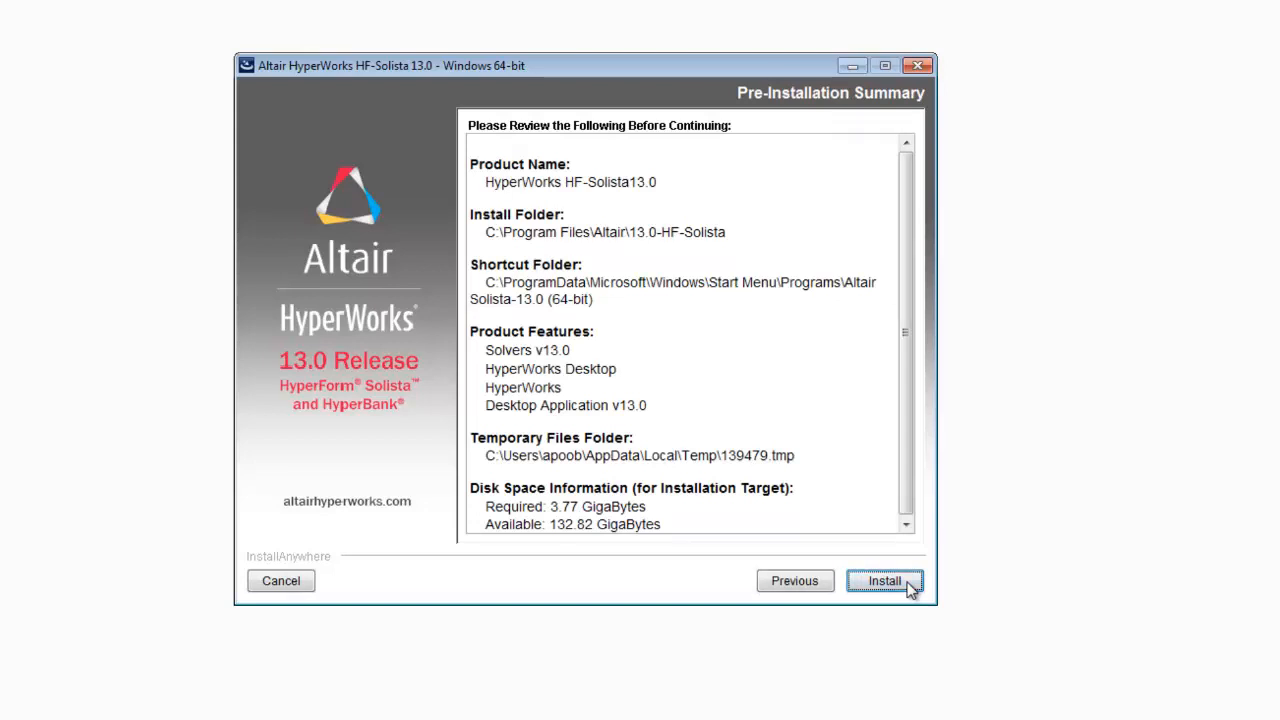
Step: Start installing HyperWorks HF-Solista 13.0 and wait for Install Complete
click(892, 580)
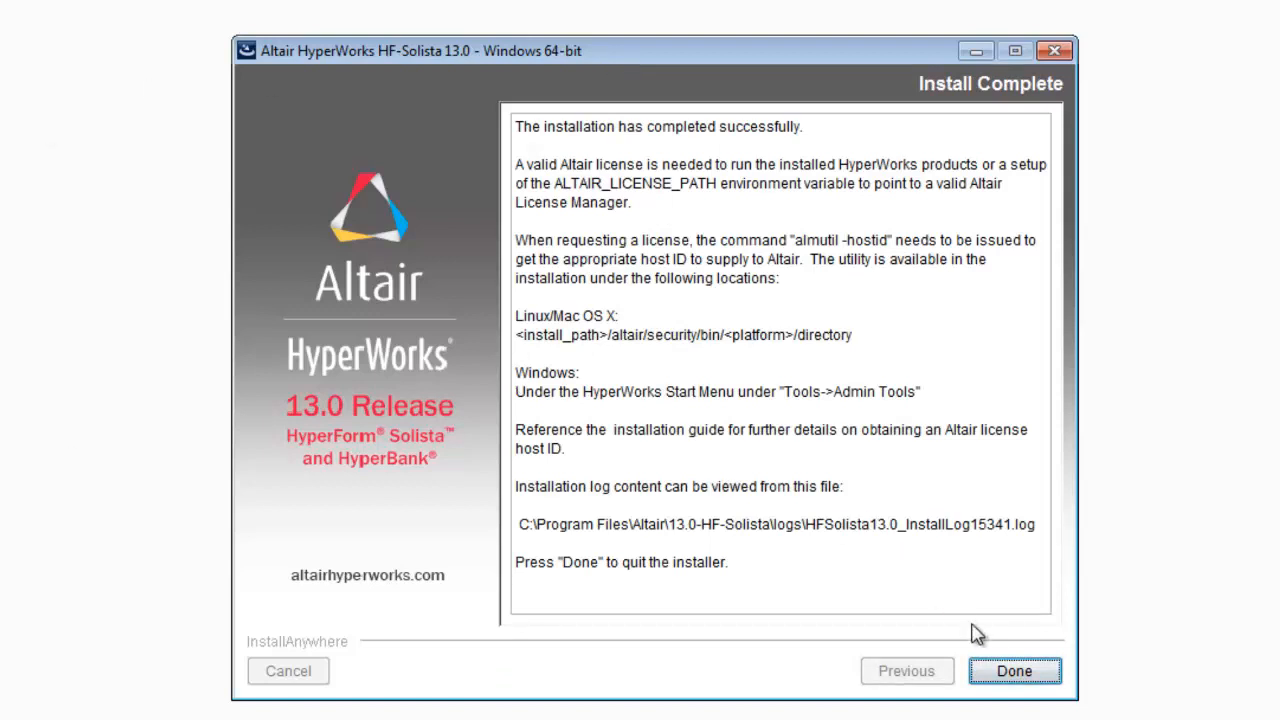
Step: Close the finished installer and rename the downloaded license DAT file to altair_lic.dat
click(1016, 670)
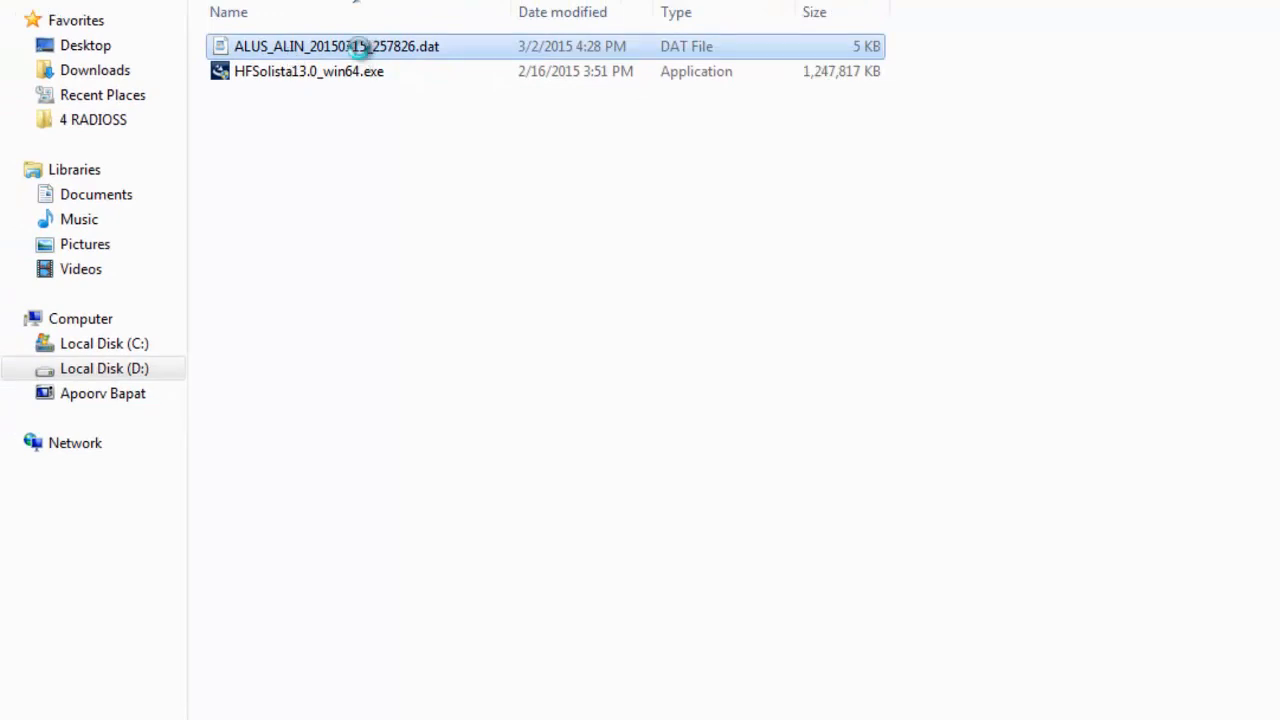
right_click(336, 46)
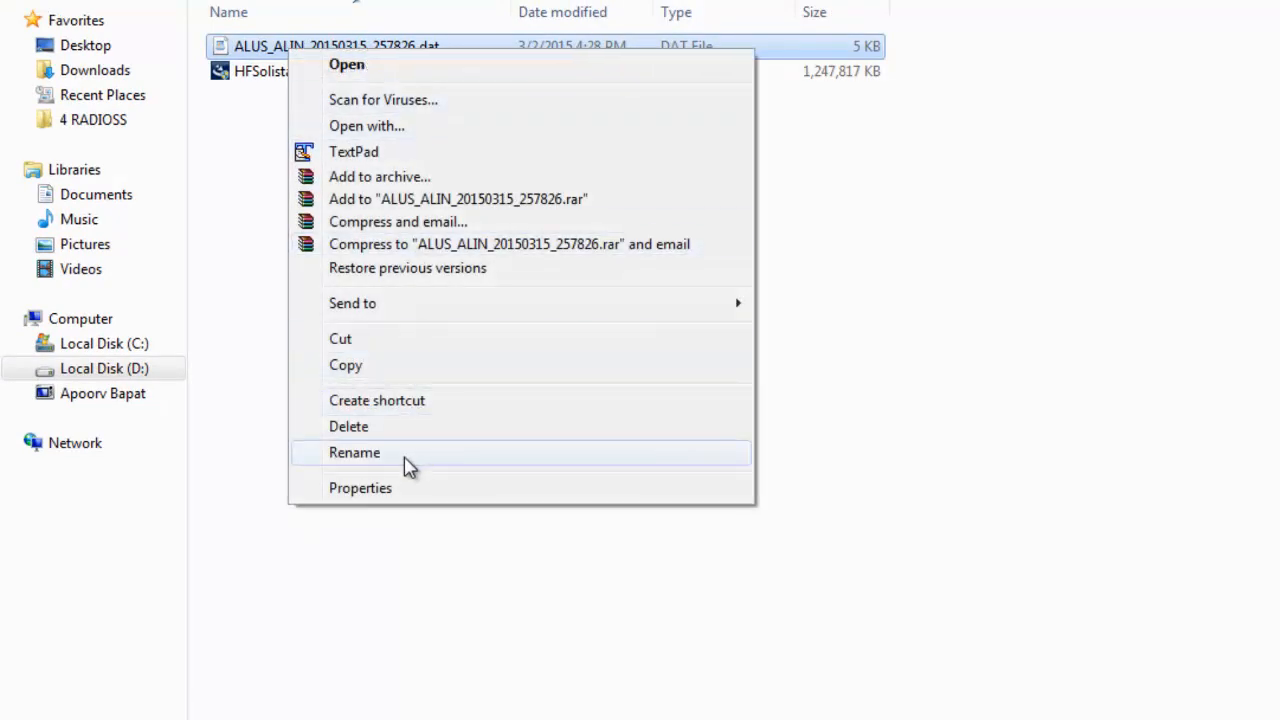
click(354, 452)
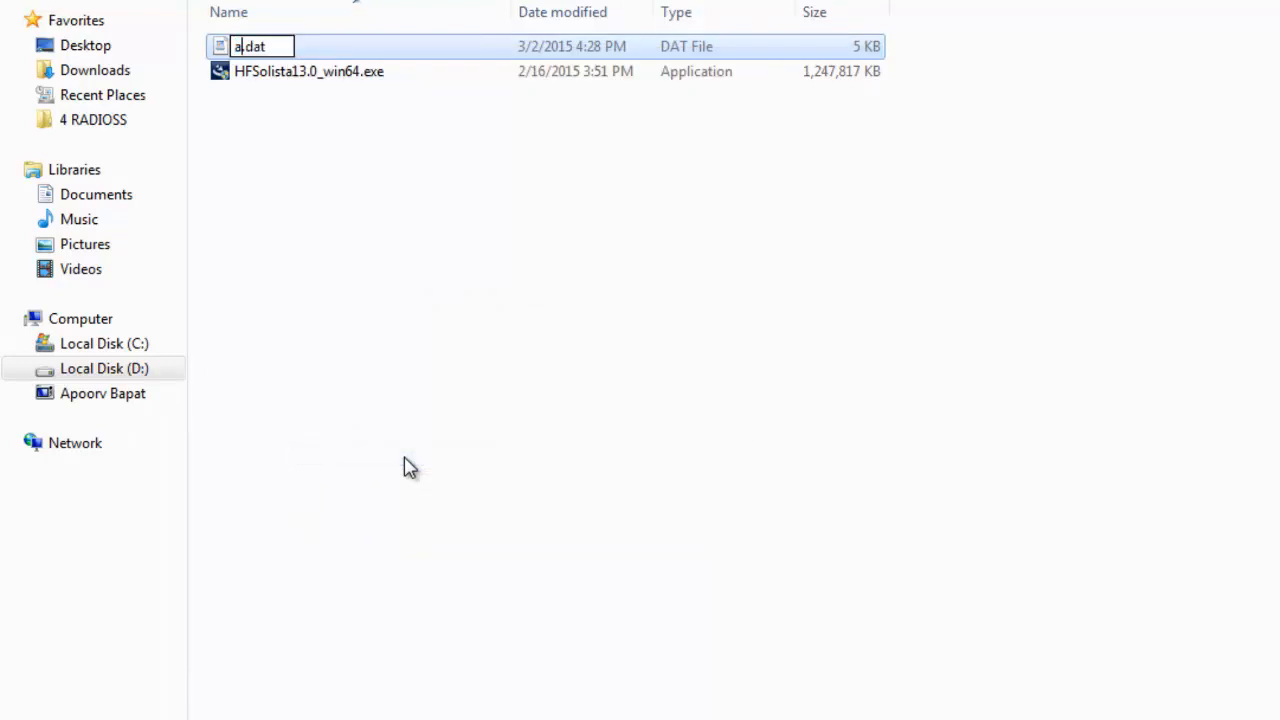
text(ltair_lic)
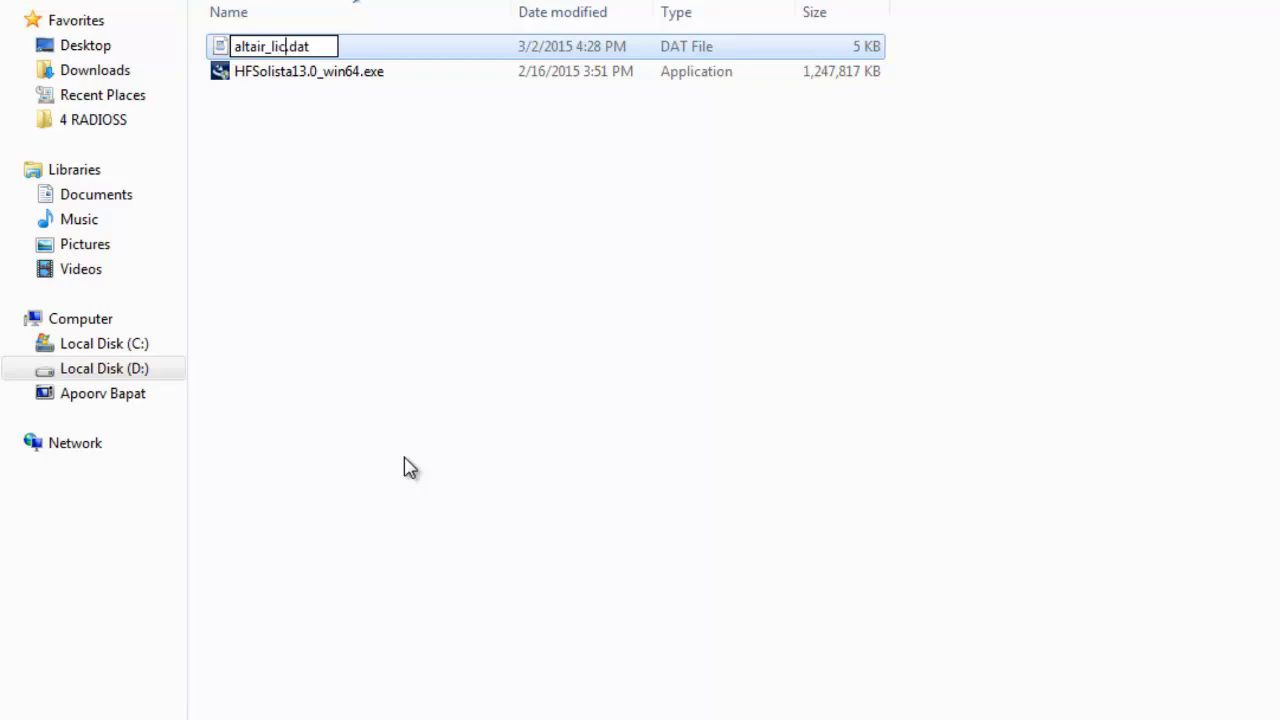
click(308, 72)
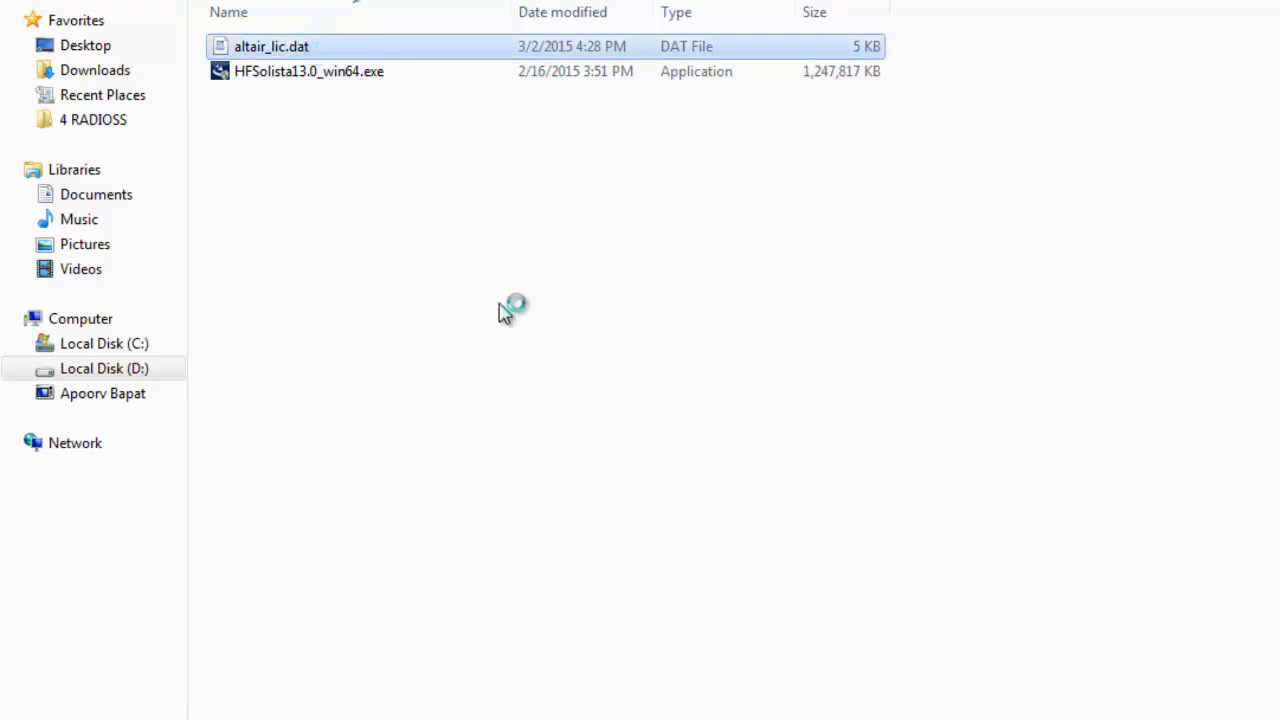
mouse_move(104, 344)
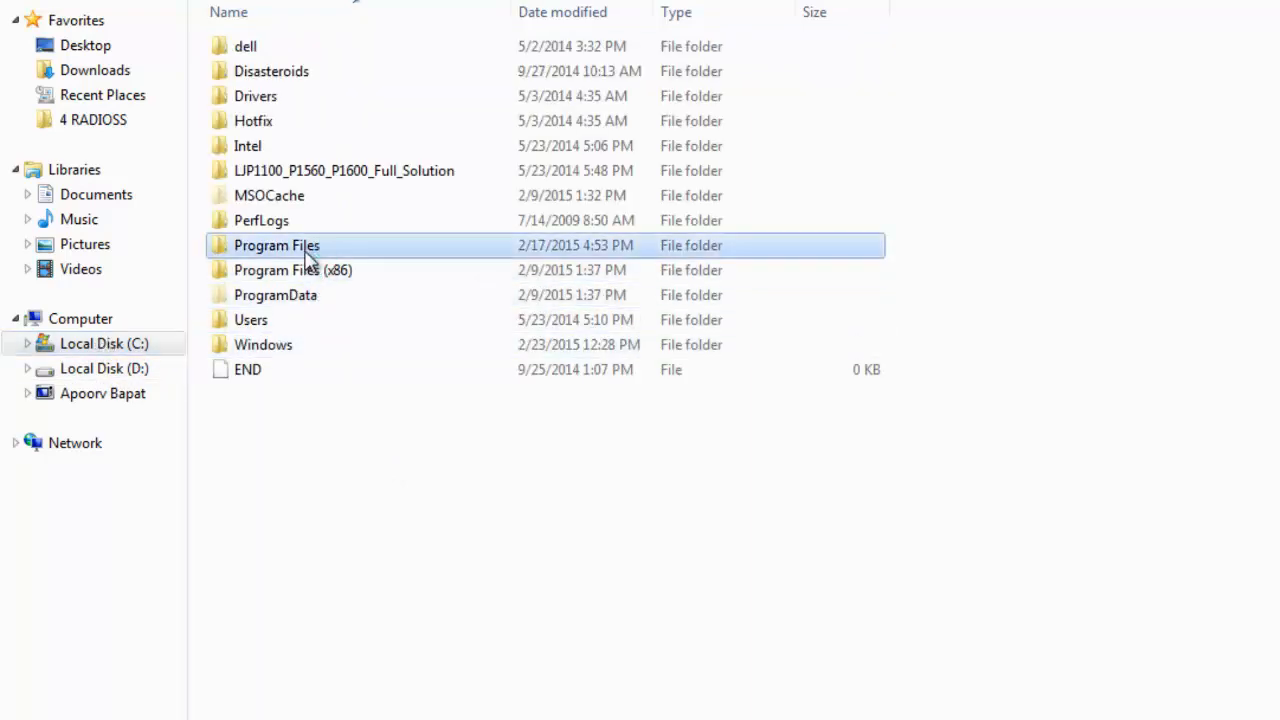
Step: Copy altair_lic.dat into C:\Program Files\Altair\13.0-HF-Solista\security with administrator permission
double_click(276, 244)
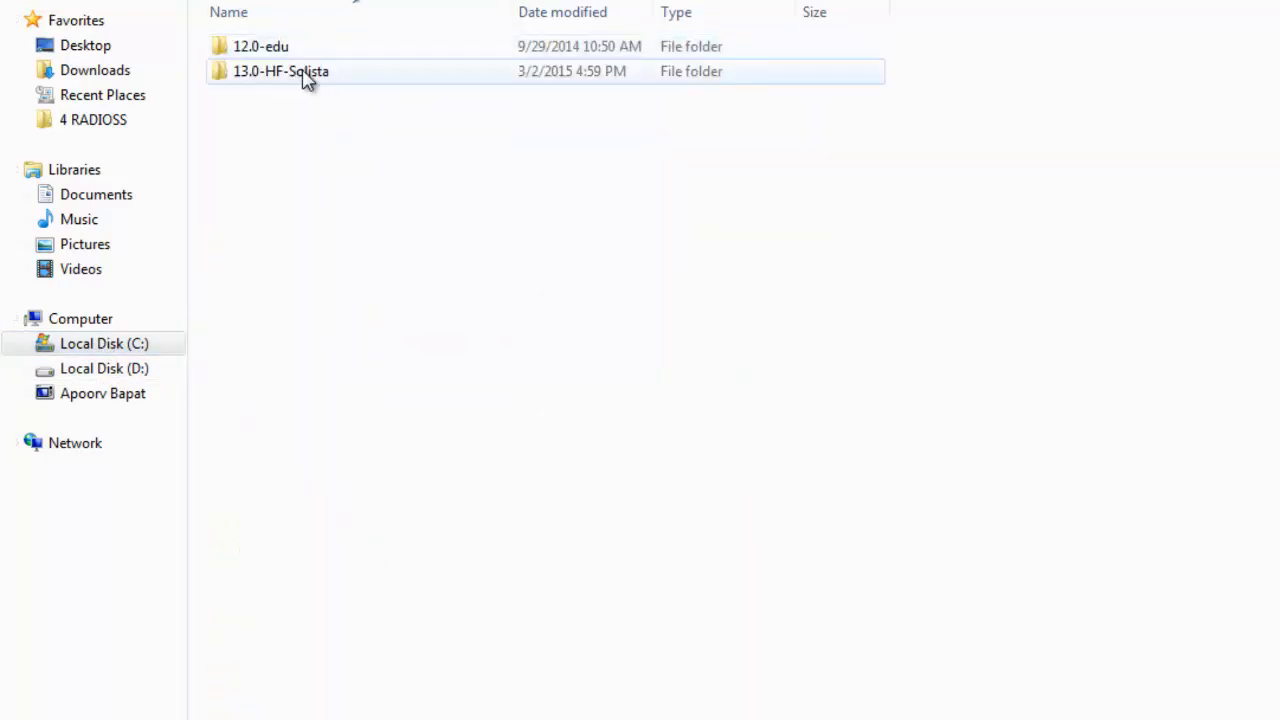
double_click(280, 72)
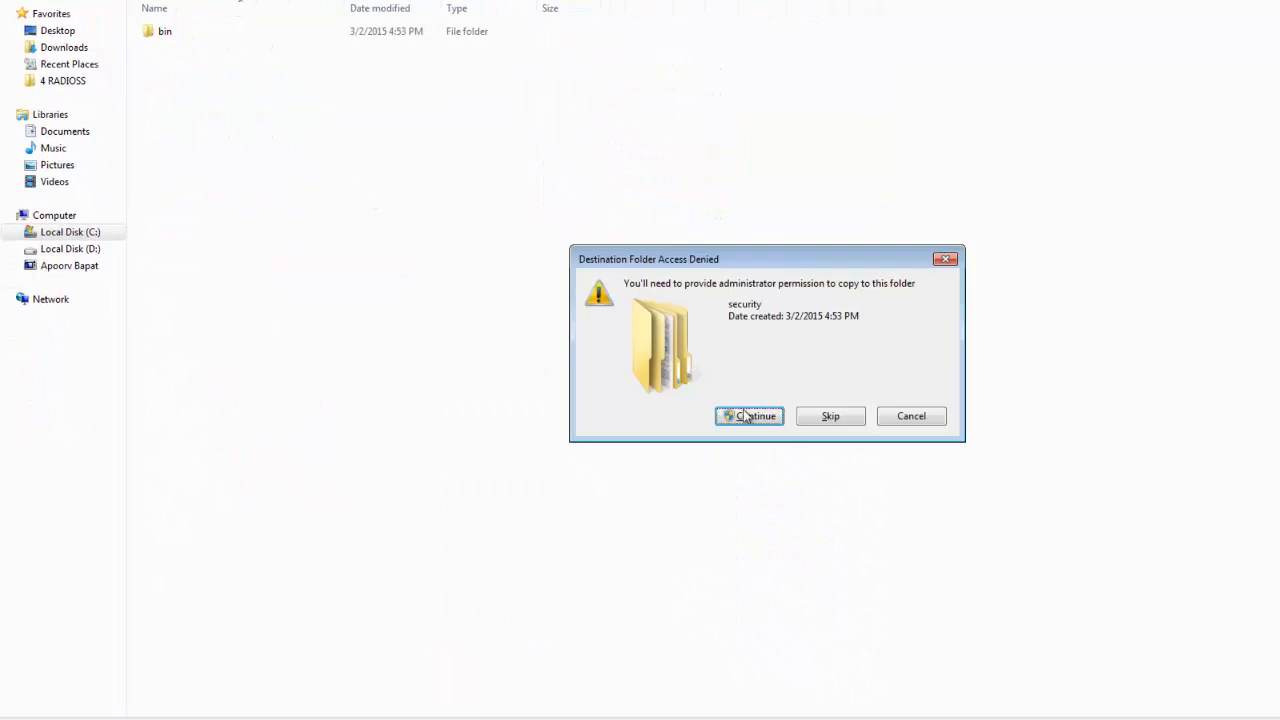
click(752, 416)
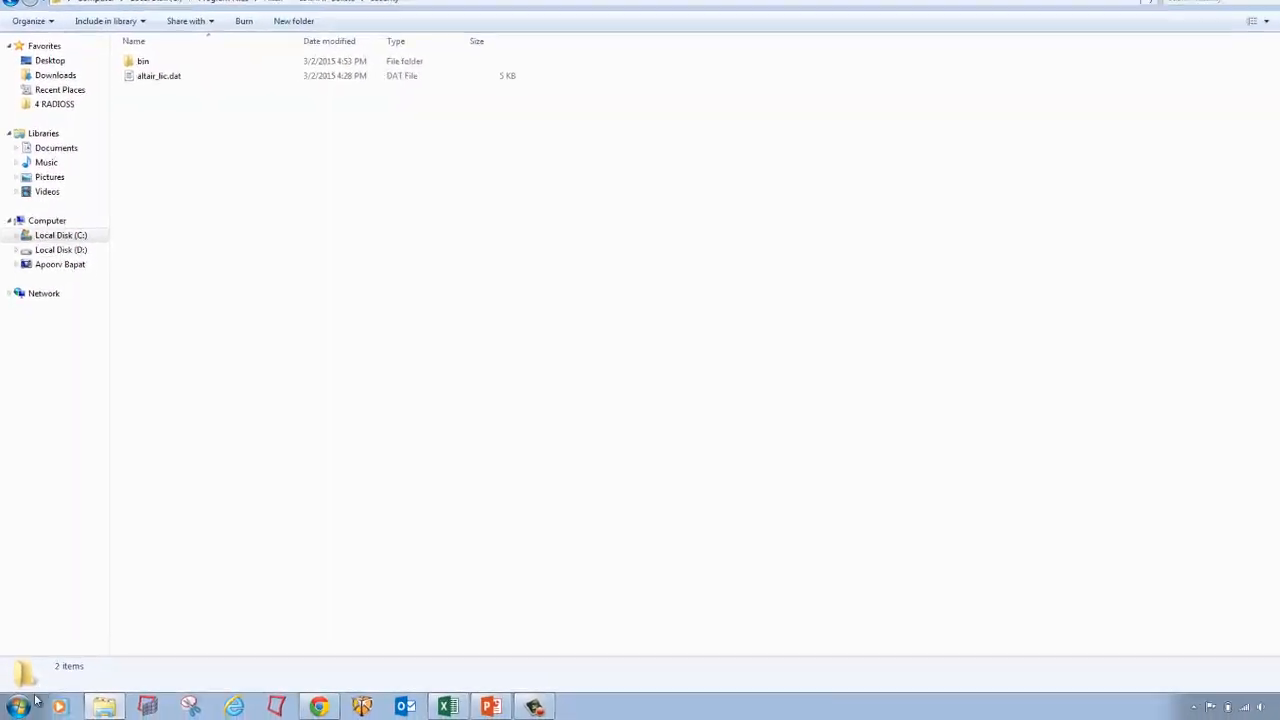
Step: Launch HyperForm Solista from All Programs > Altair Solista-13.0 (64-bit)
click(22, 696)
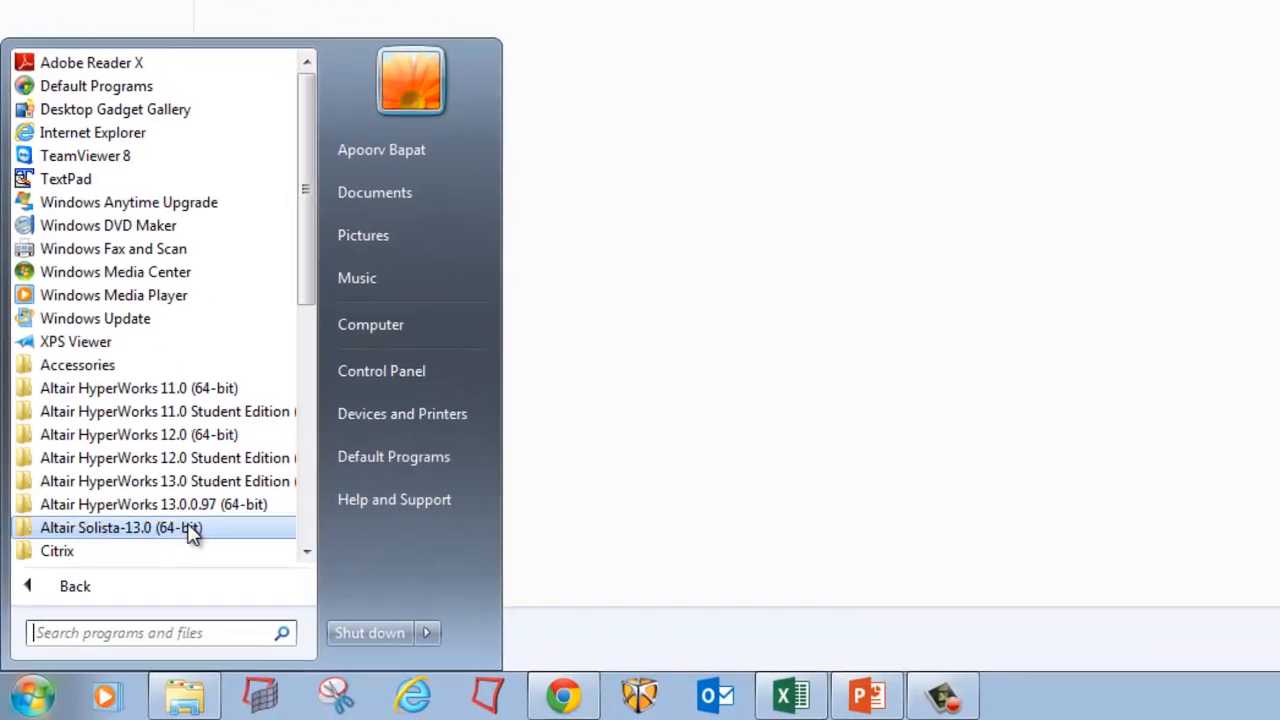
click(120, 530)
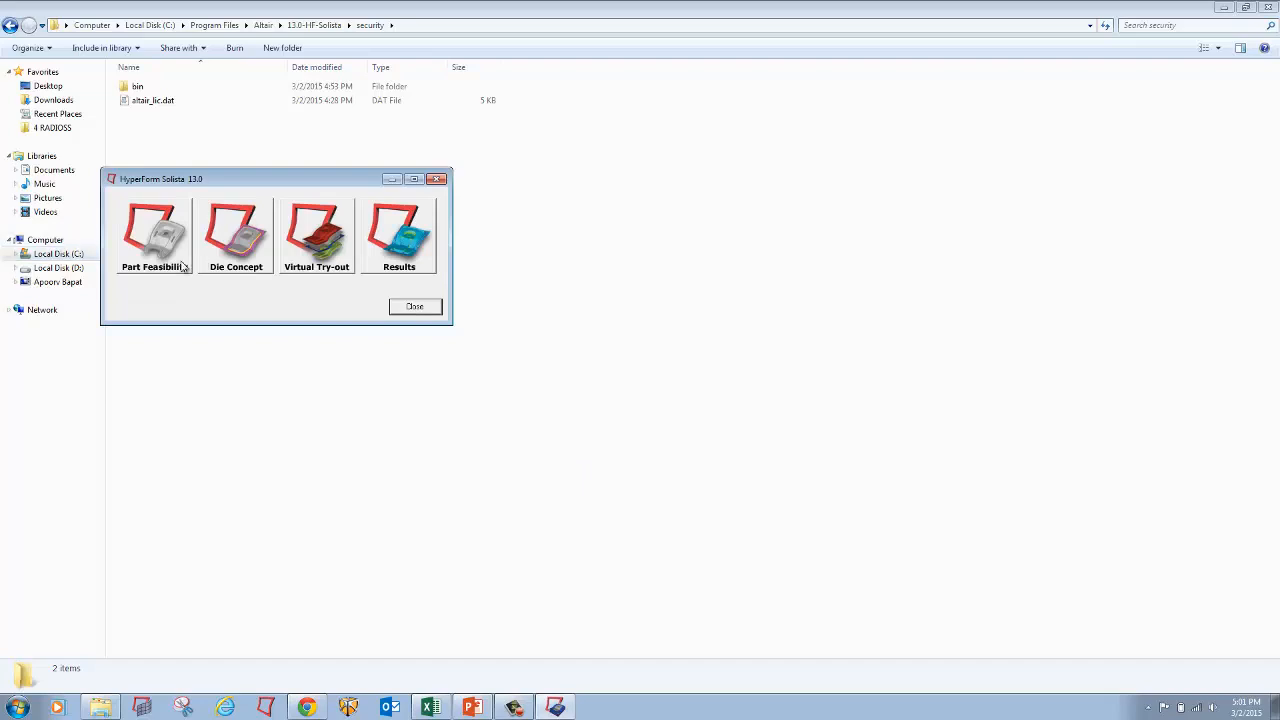
mouse_move(588, 516)
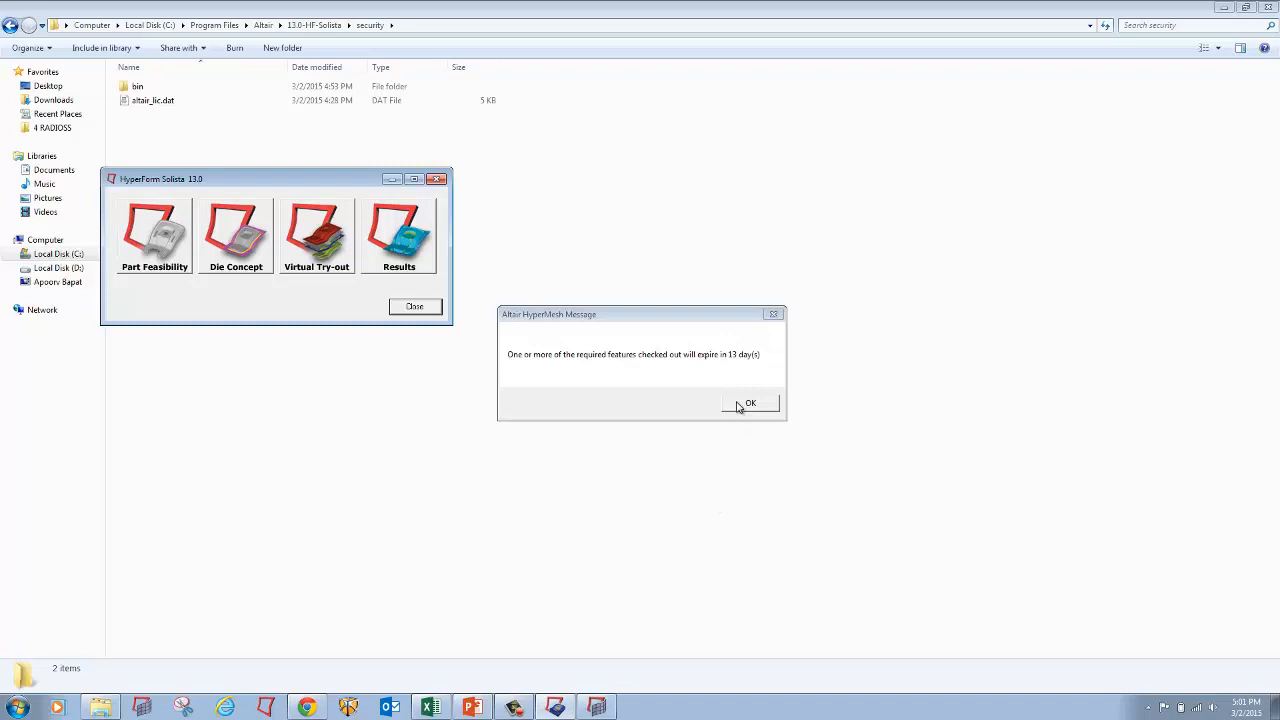
Step: Acknowledge the license expiry notice and enter the Part Feasibility module with an untitled model
click(752, 404)
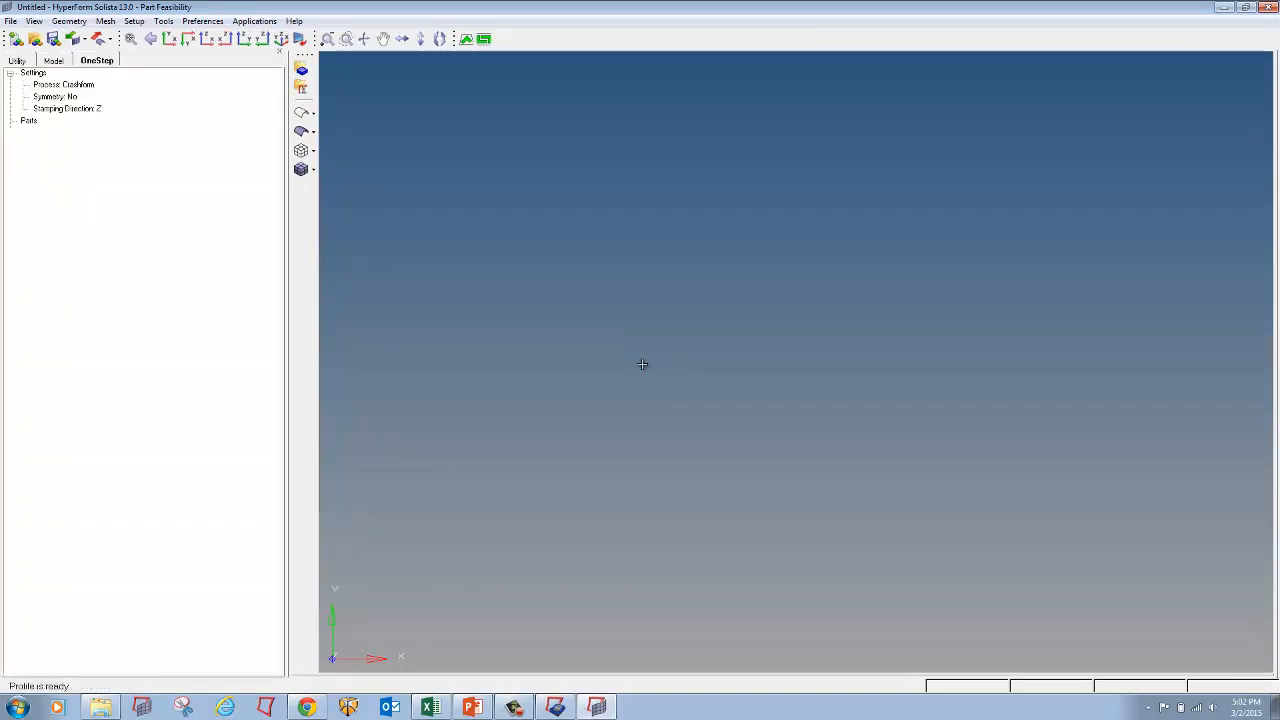
mouse_move(626, 592)
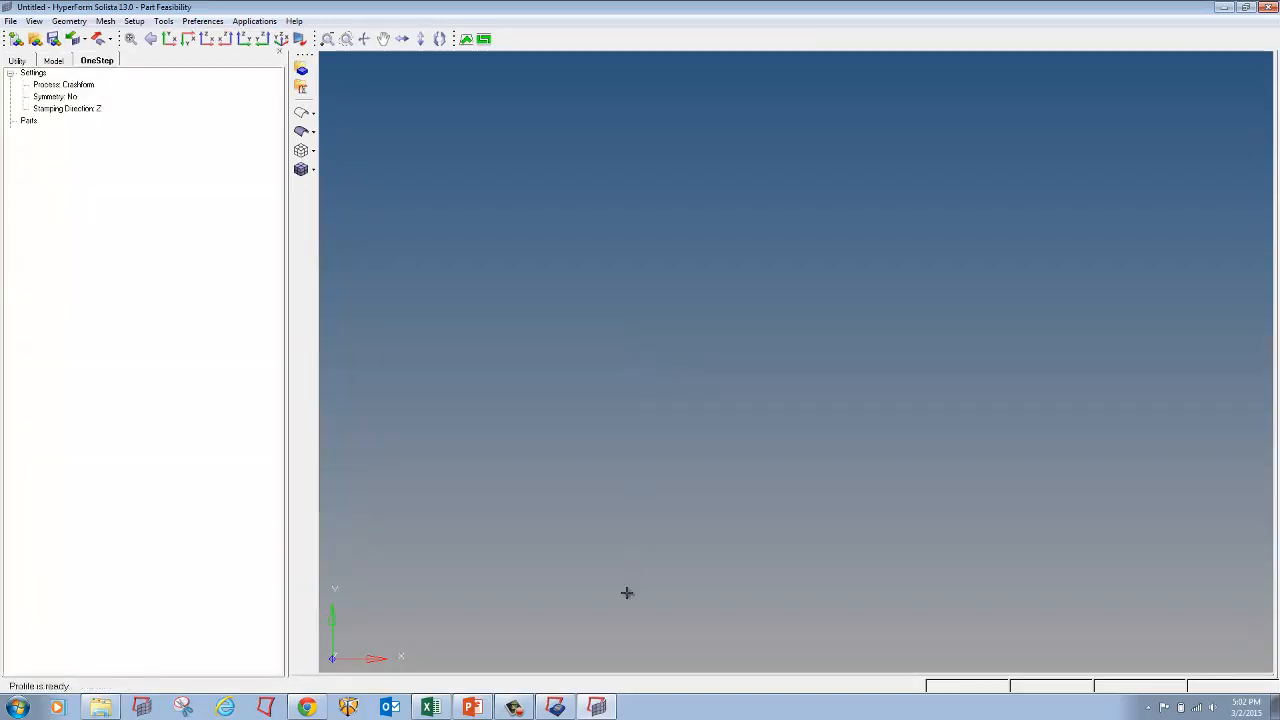